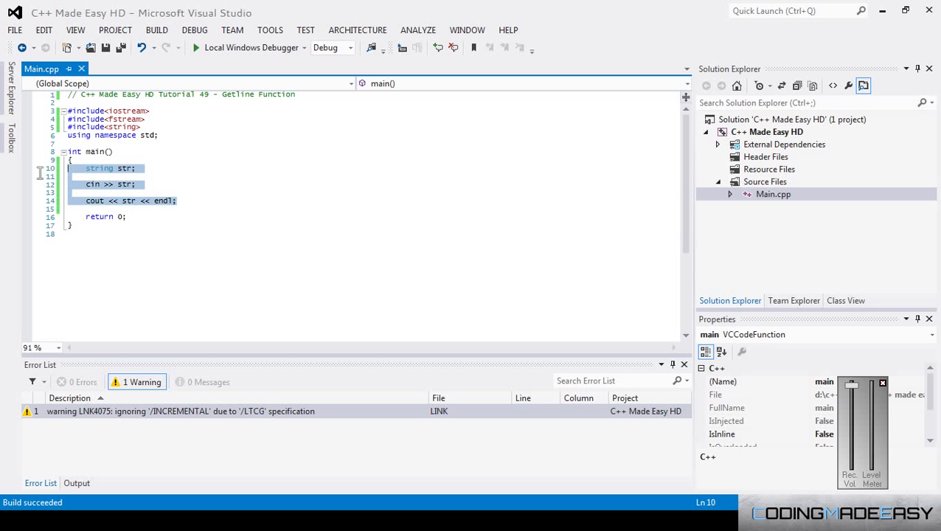
Delete the string, cin and cout statements from main(), keeping only return 0.
{"action": "key", "text": "Delete"}
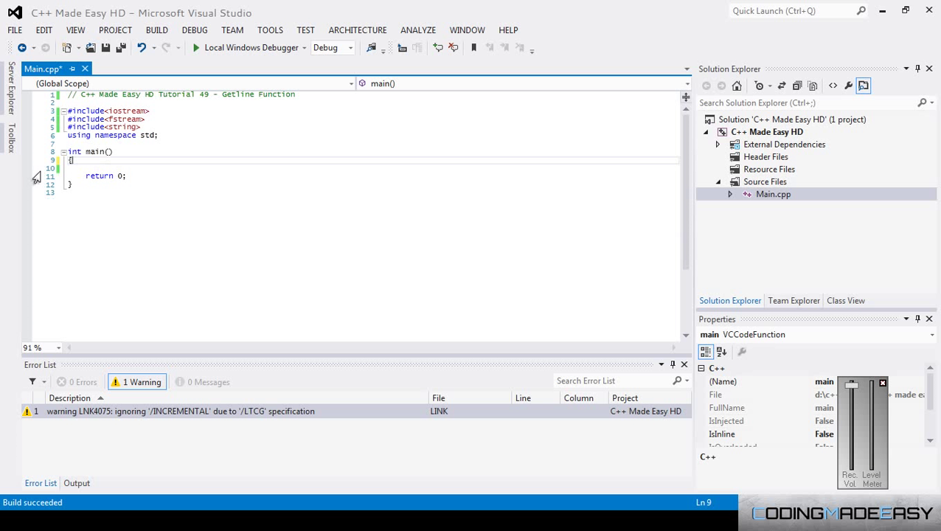
{"action": "mouse_move", "coordinate": [145, 203]}
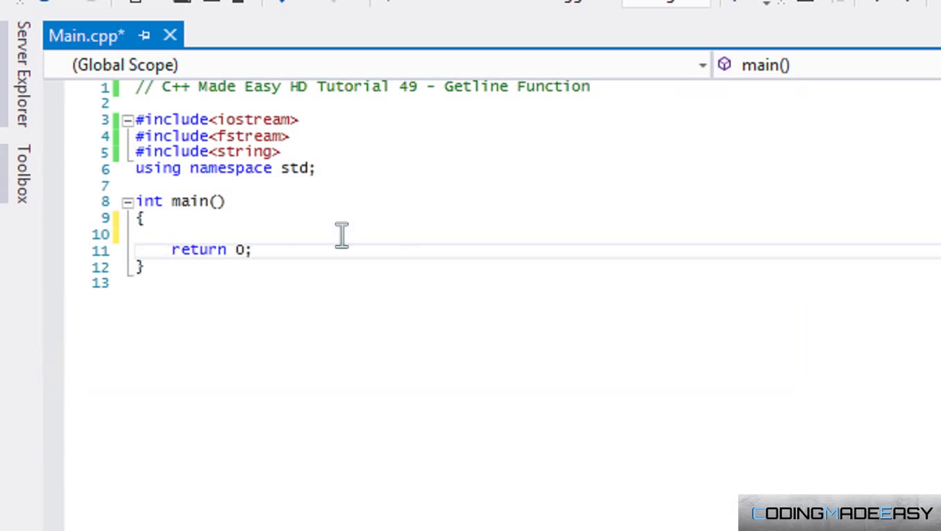
Add string str; cin >> str; cout << str << endl; above return 0 and run with Local Windows Debugger.
{"action": "left_click", "coordinate": [171, 249]}
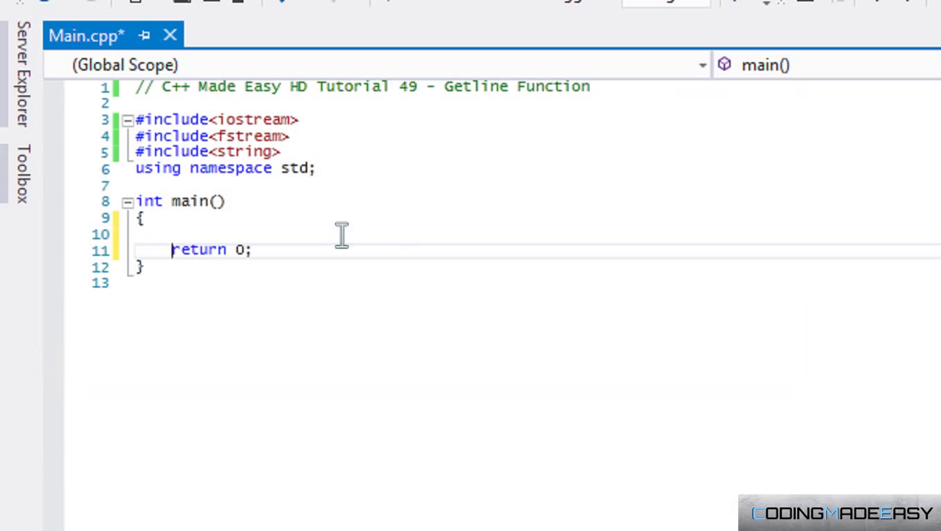
{"action": "key", "text": "enter"}
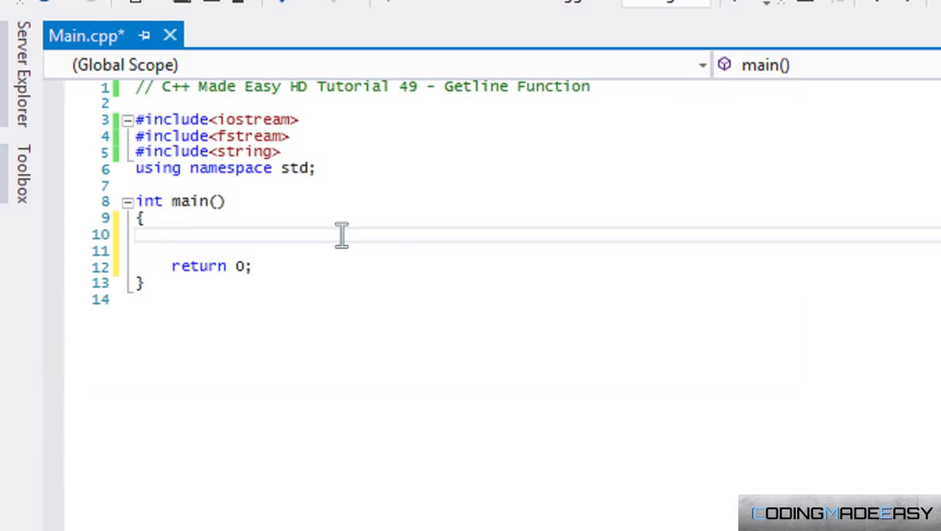
{"action": "type", "text": "string"}
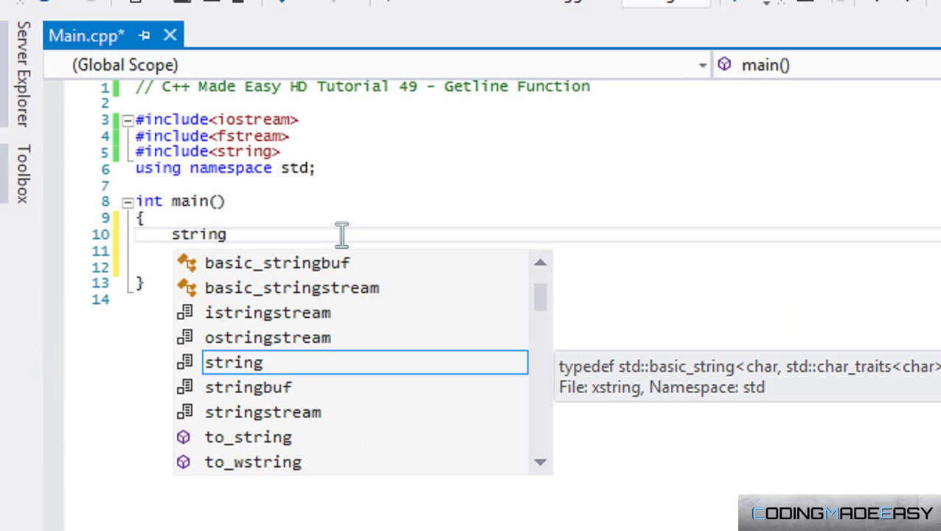
{"action": "type", "text": "str;"}
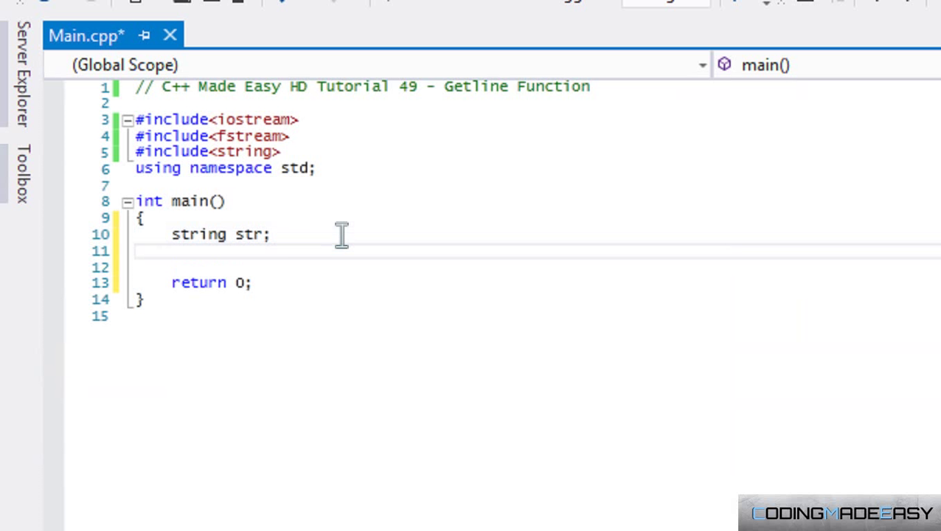
{"action": "type", "text": "cin >> str;"}
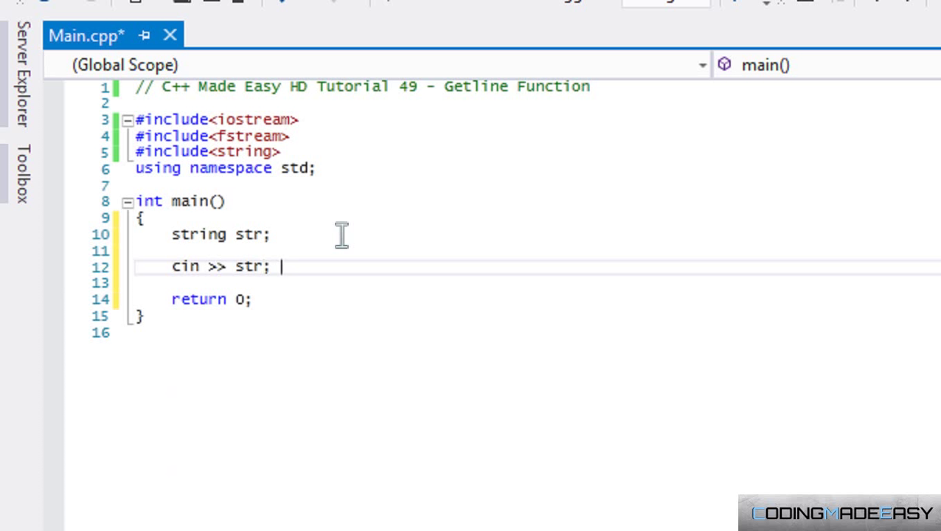
{"action": "type", "text": "cout << str << endl;"}
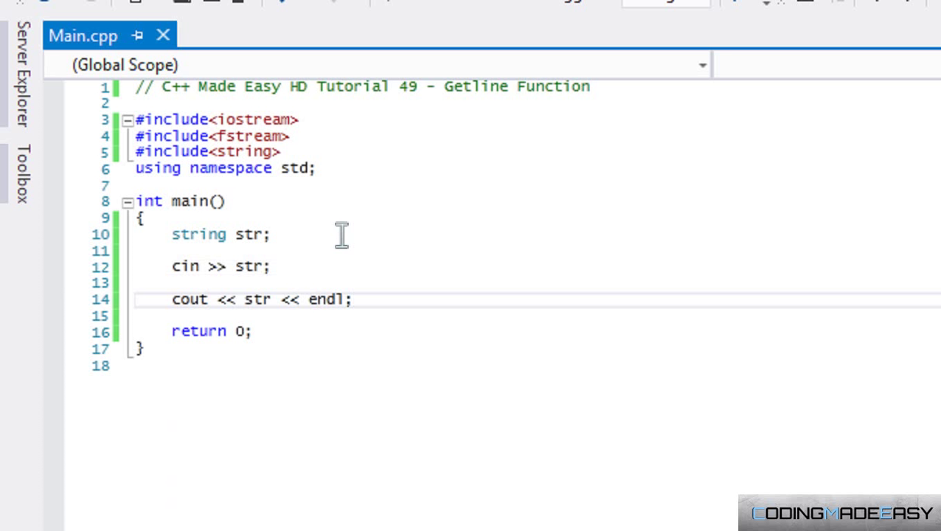
{"action": "left_click", "coordinate": [352, 298]}
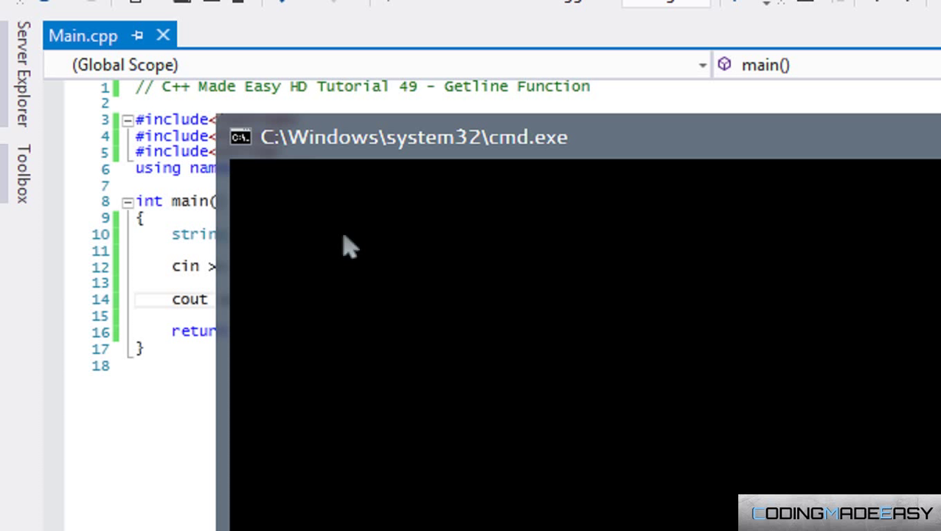
Enter "this is a test" in the console and observe only "this" printed back.
{"action": "type", "text": "this is a test"}
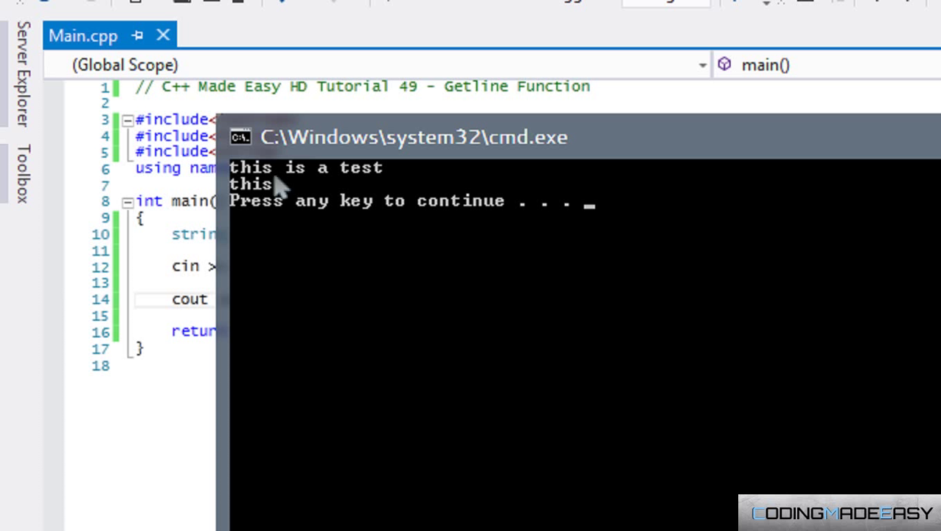
{"action": "mouse_move", "coordinate": [286, 194]}
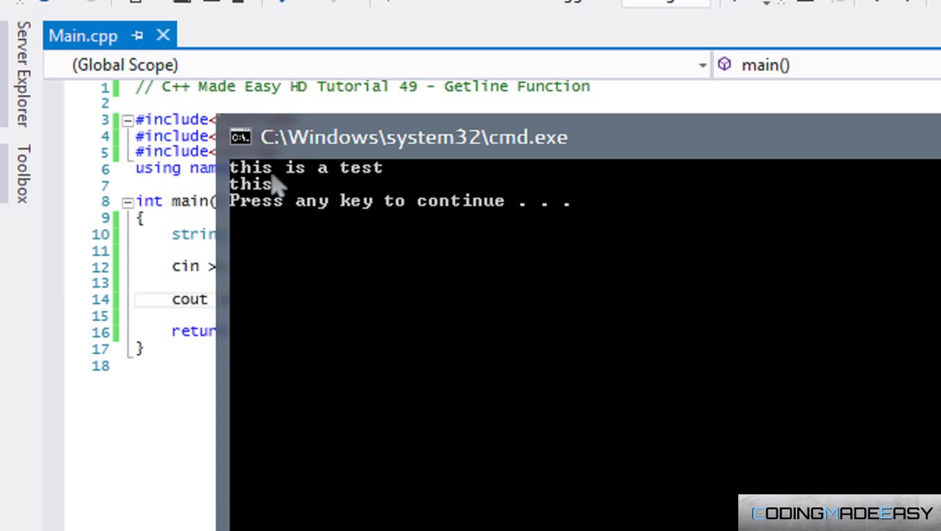
{"action": "mouse_move", "coordinate": [295, 180]}
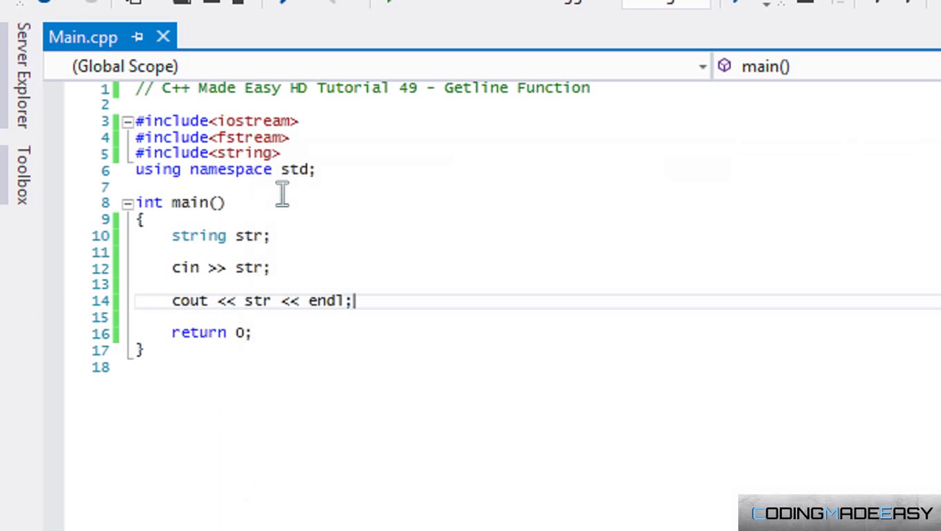
{"action": "mouse_move", "coordinate": [333, 287]}
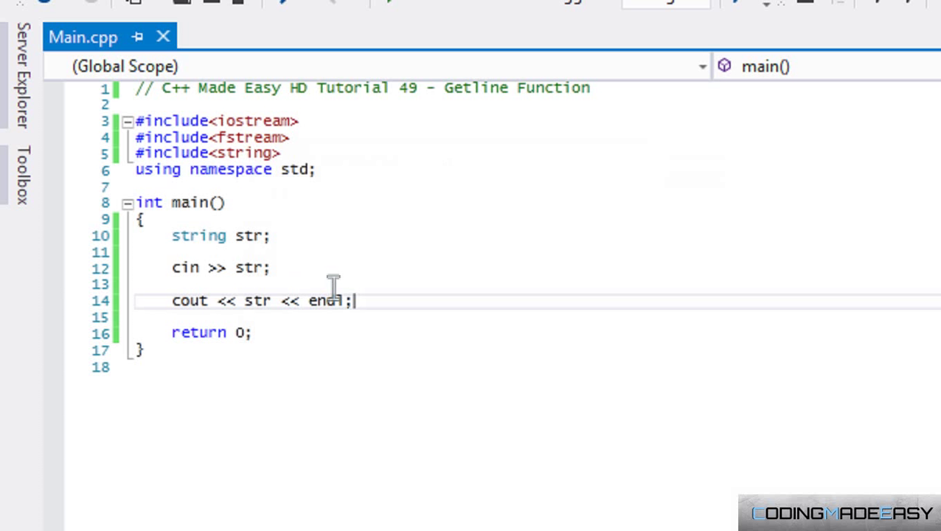
{"action": "mouse_move", "coordinate": [338, 288]}
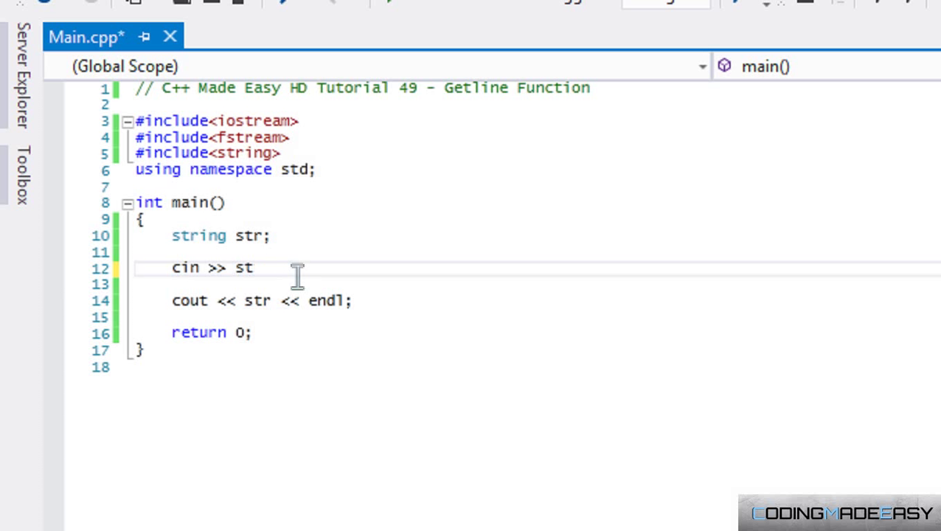
Write getline(cin, str); in place of the cin >> str read.
{"action": "type", "text": "get"}
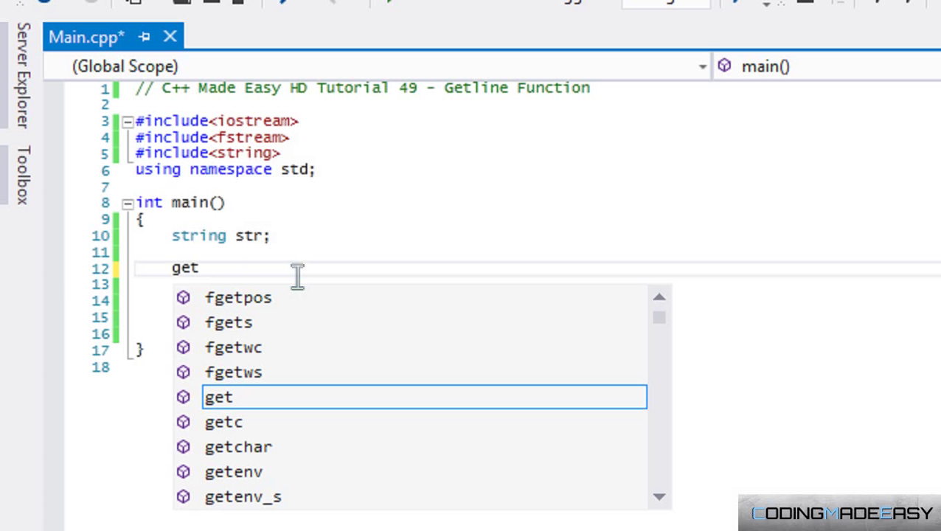
{"action": "type", "text": "line("}
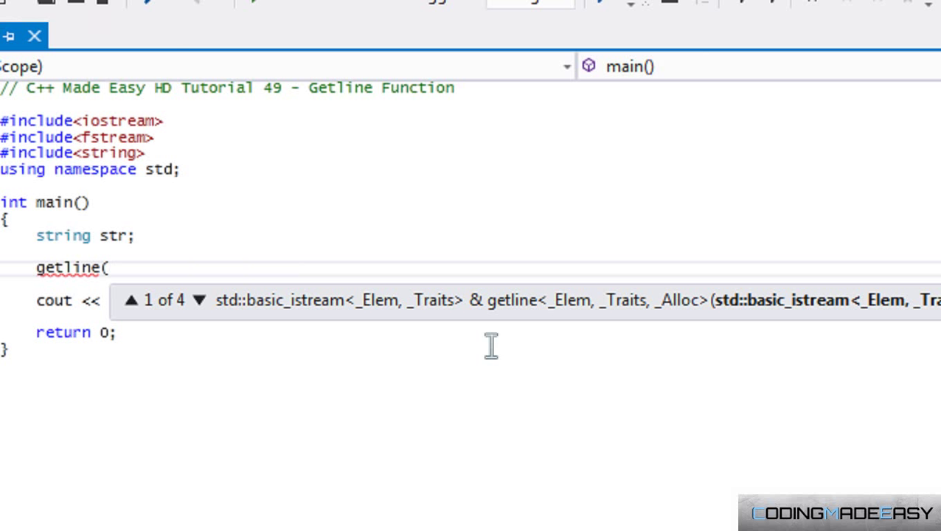
{"action": "type", "text": "cin,"}
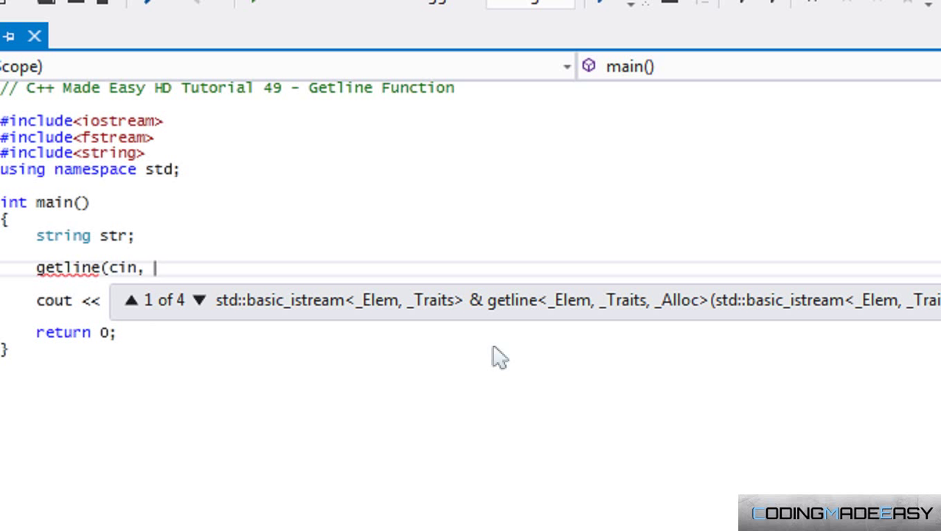
{"action": "type", "text": "str,"}
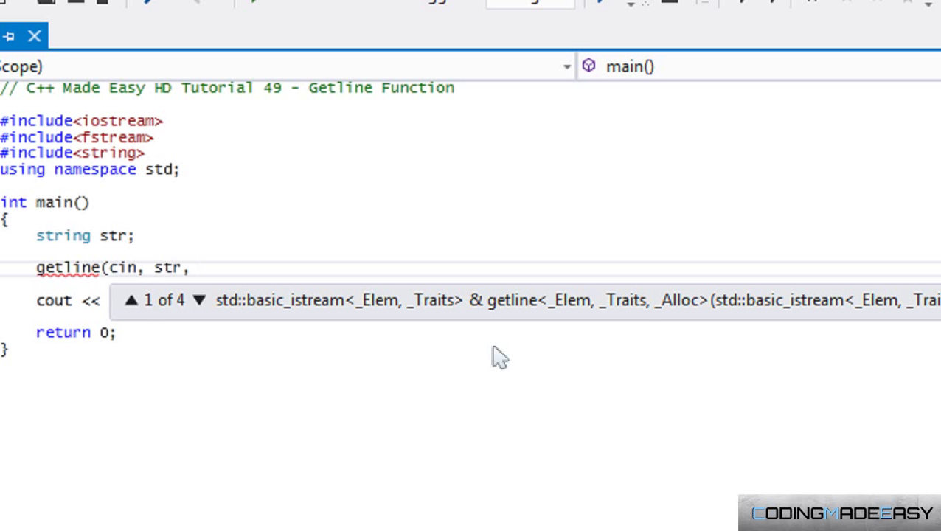
{"action": "type", "text": ");"}
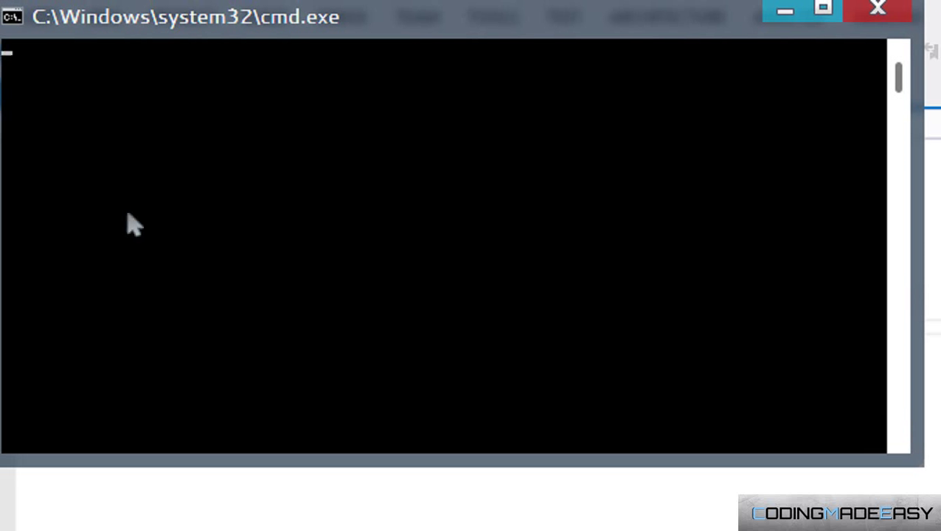
{"action": "type", "text": "this is"}
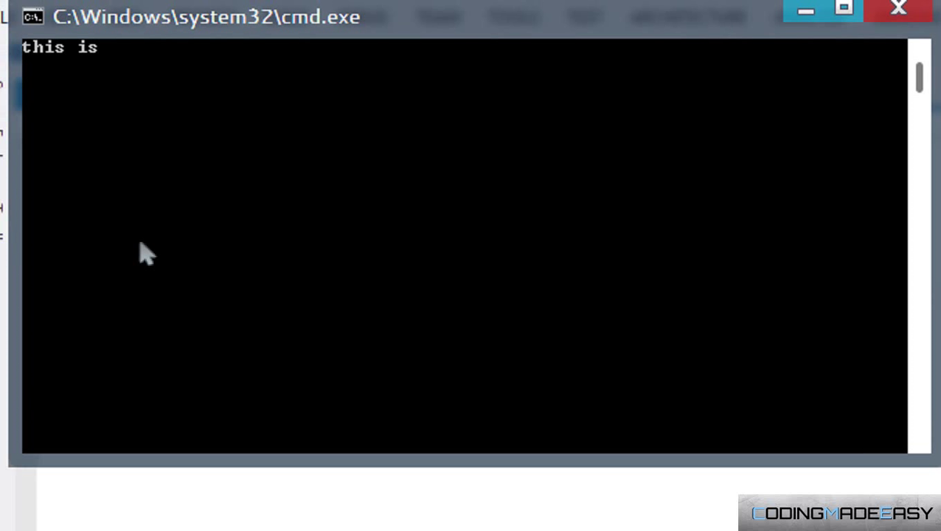
{"action": "type", "text": "CodingMadeEasy"}
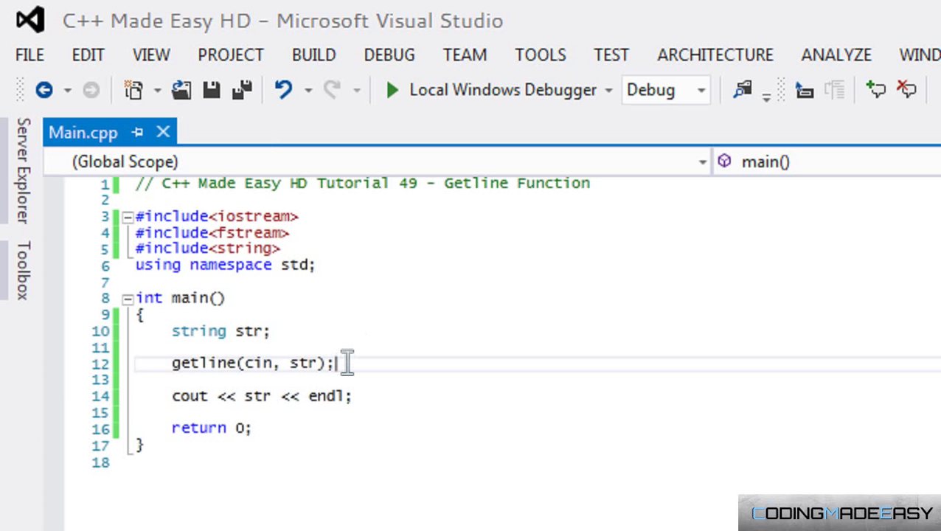
Add a ',' delimiter as getline's third argument and run the program again.
{"action": "left_click_drag", "start_coordinate": [336, 363], "coordinate": [171, 363]}
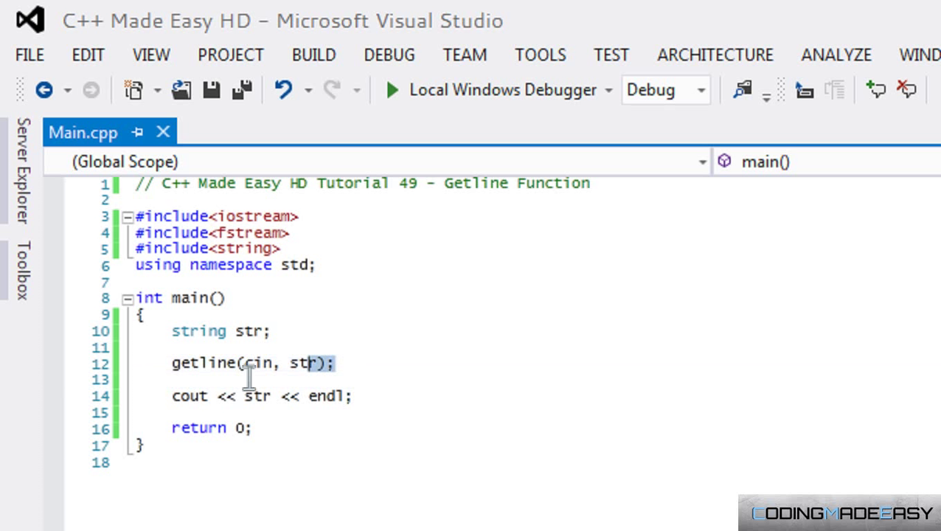
{"action": "left_click", "coordinate": [100, 363]}
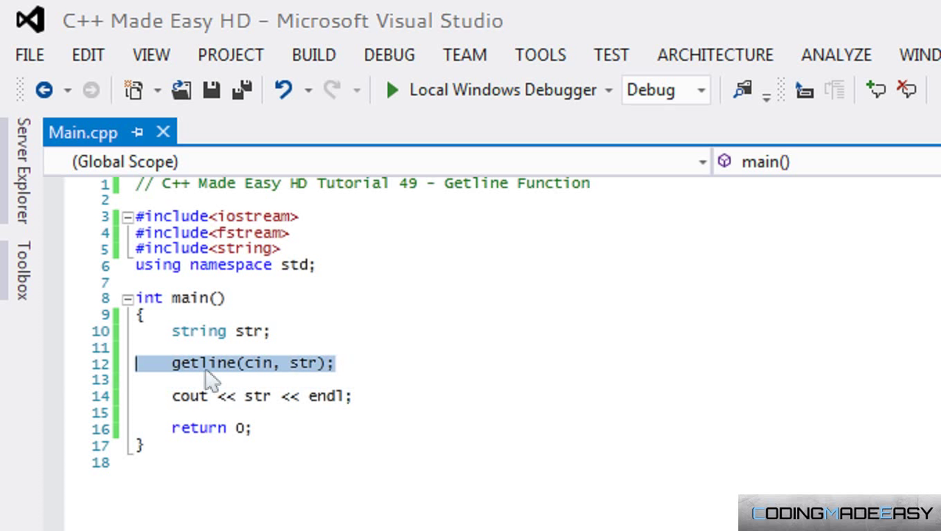
{"action": "type", "text": ","}
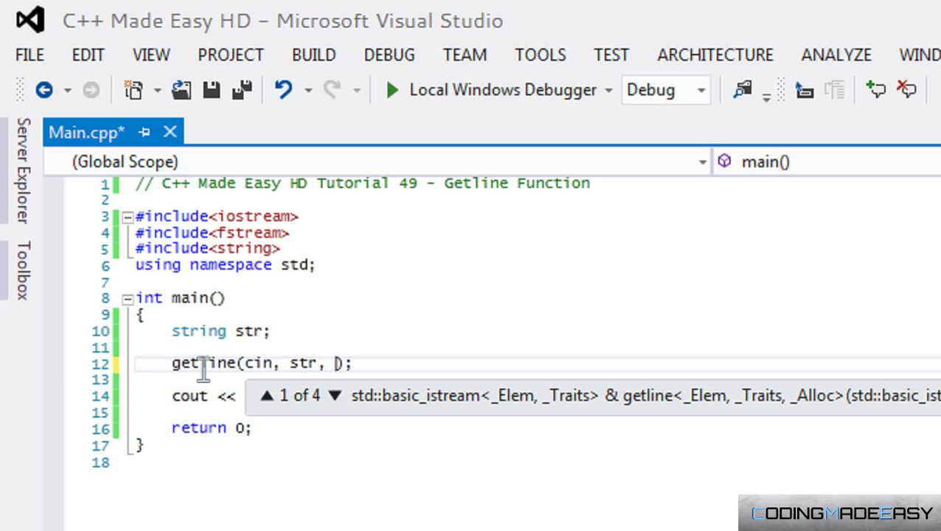
{"action": "type", "text": "'"}
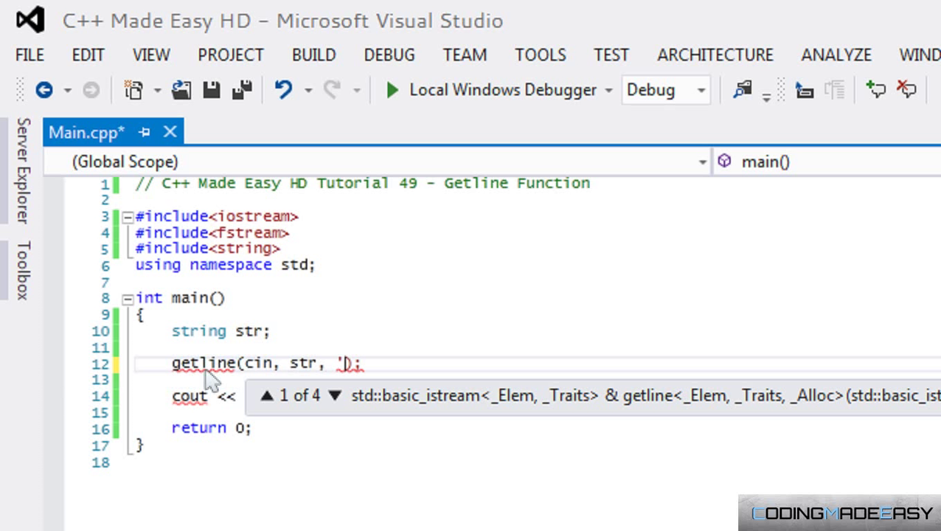
{"action": "type", "text": "."}
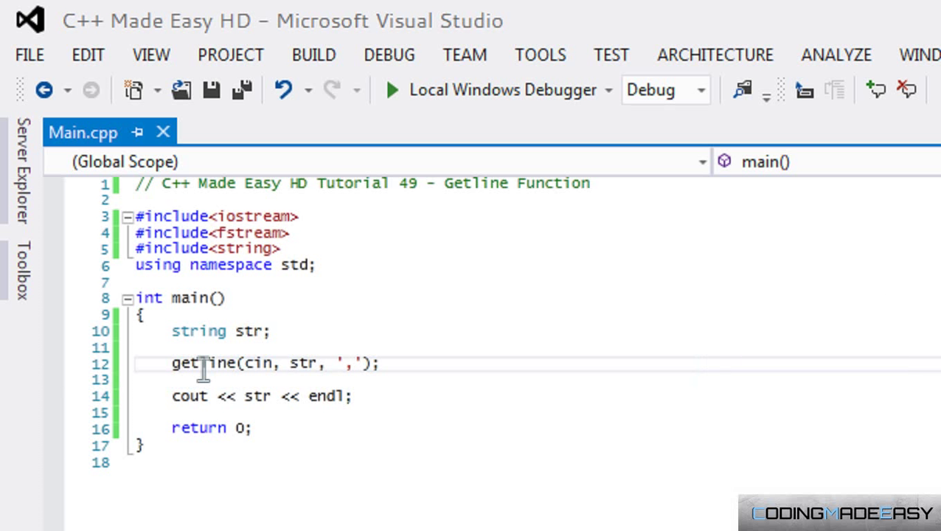
{"action": "left_click", "coordinate": [393, 90]}
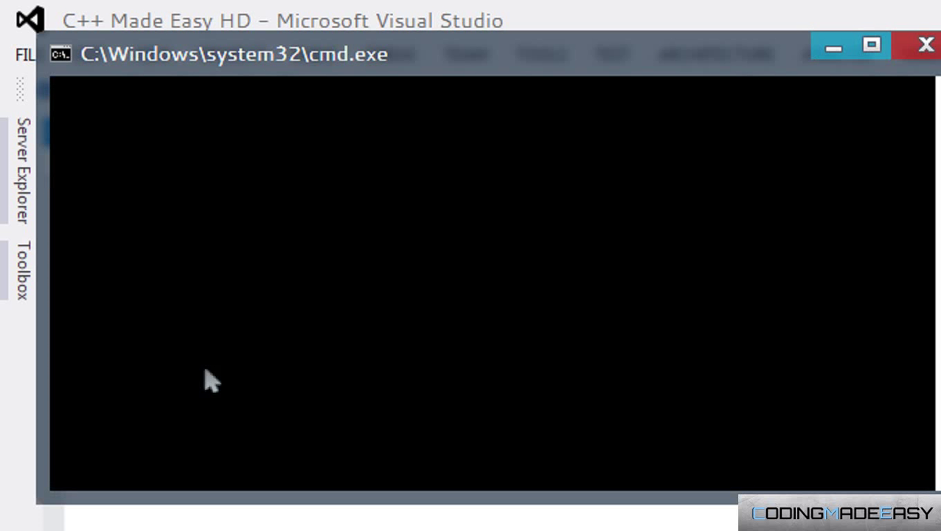
Enter "this is, CodingMadeEasy" in the console and see only "this is" printed.
{"action": "type", "text": "this is,"}
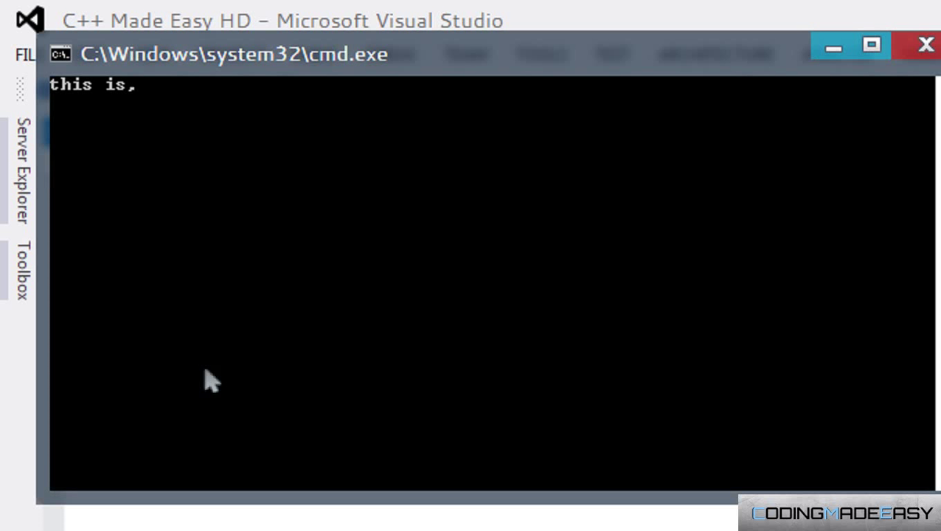
{"action": "type", "text": "CodingMadeEasy"}
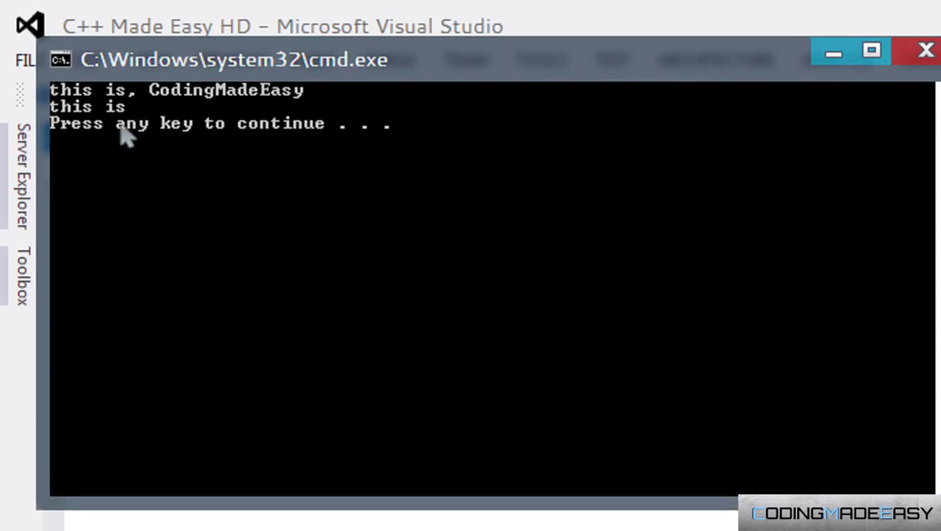
{"action": "mouse_move", "coordinate": [96, 121]}
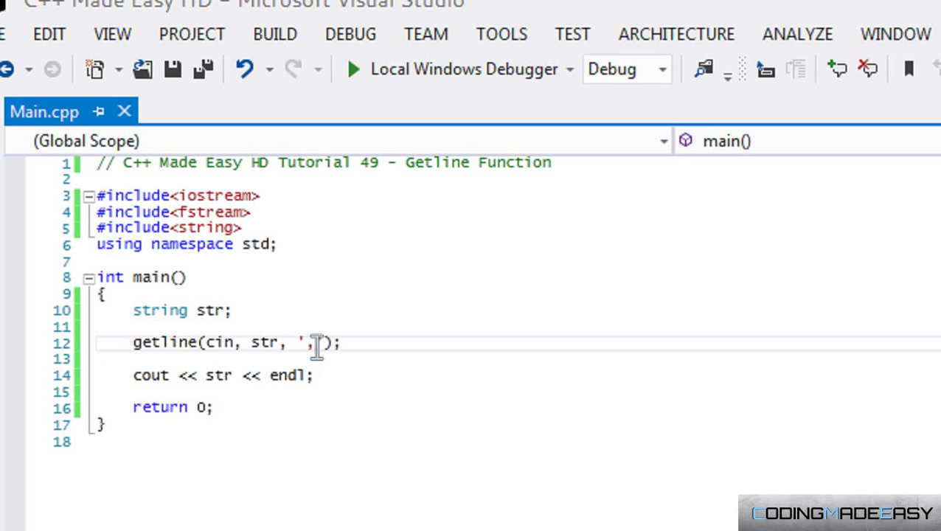
{"action": "mouse_move", "coordinate": [319, 346]}
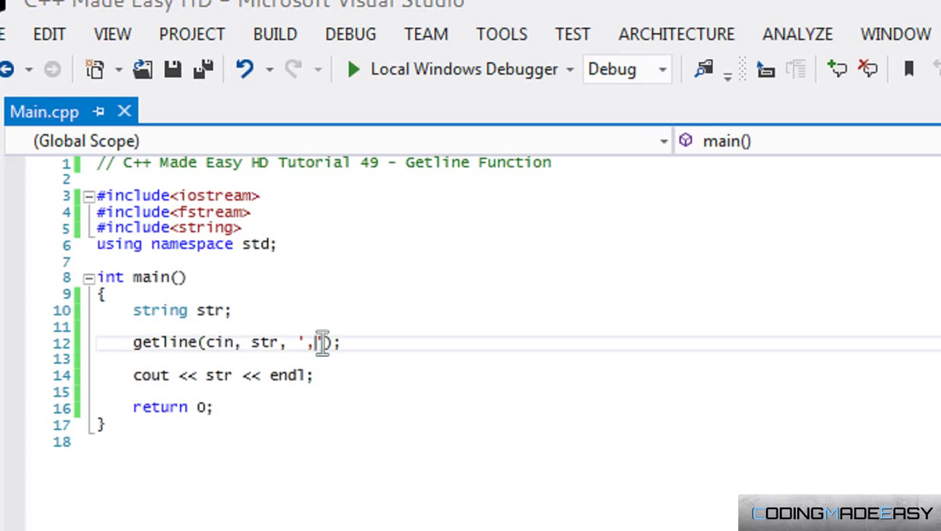
{"action": "mouse_move", "coordinate": [316, 352]}
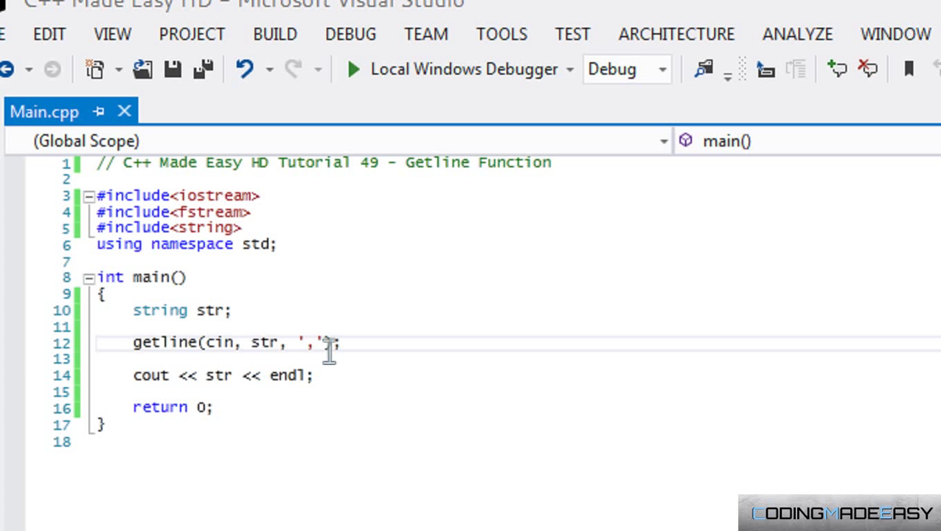
{"action": "left_click", "coordinate": [315, 342]}
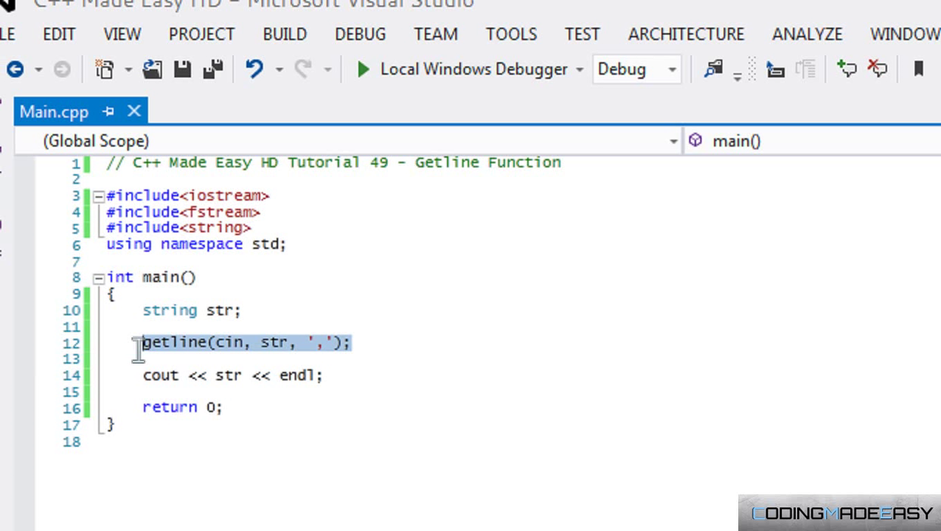
{"action": "left_click", "coordinate": [378, 344]}
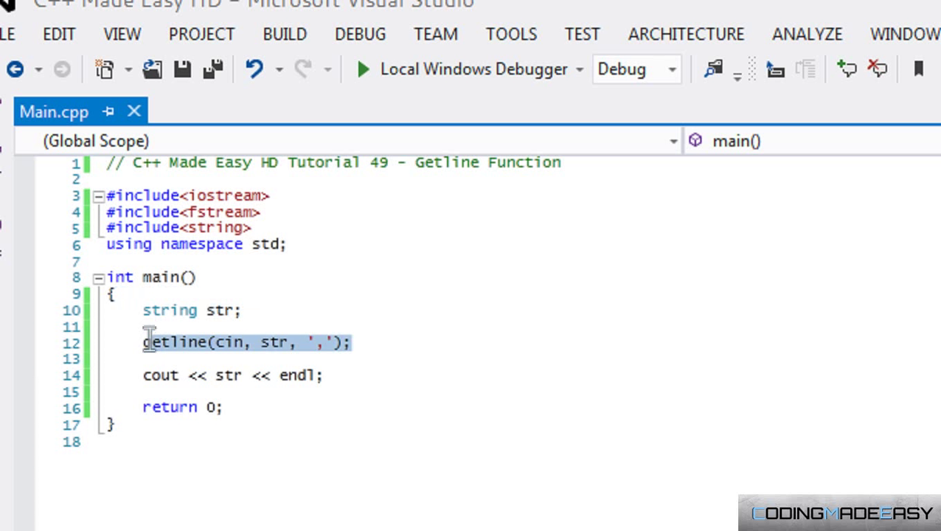
Declare ifstream openfile("test.txt"); in place of the console getline.
{"action": "type", "text": "if"}
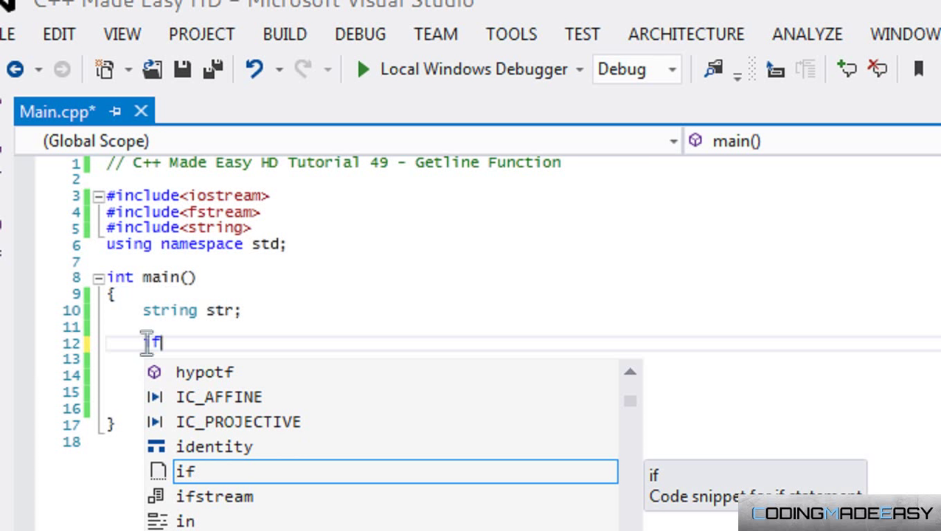
{"action": "type", "text": "stream openfil"}
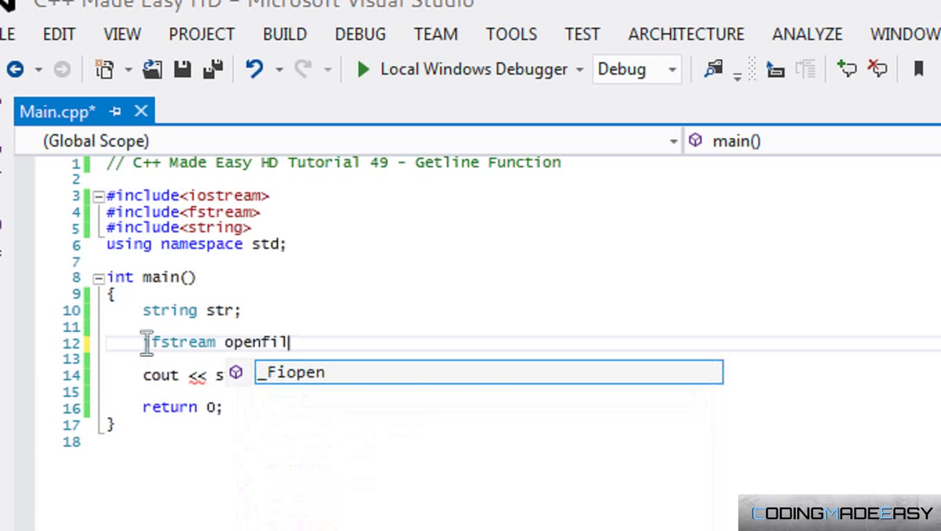
{"action": "type", "text": "e(\"test.txt\");"}
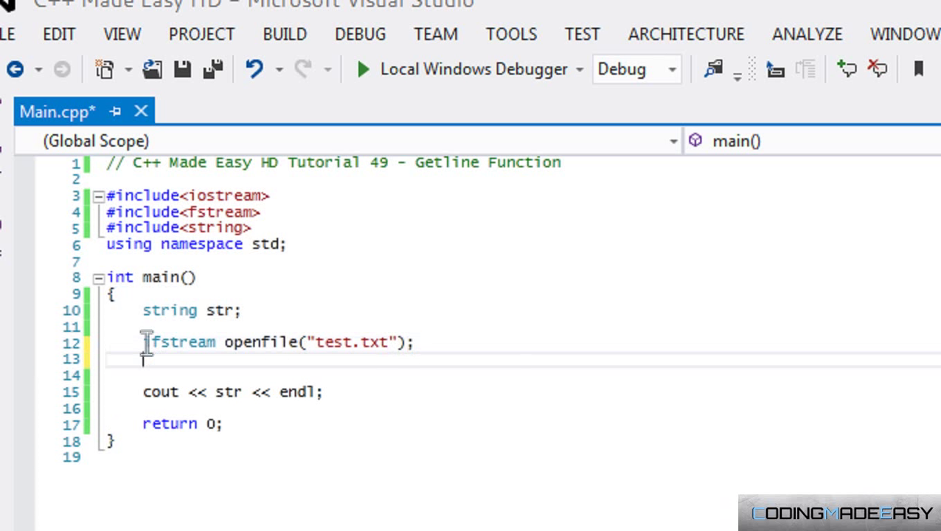
{"action": "type", "text": "i"}
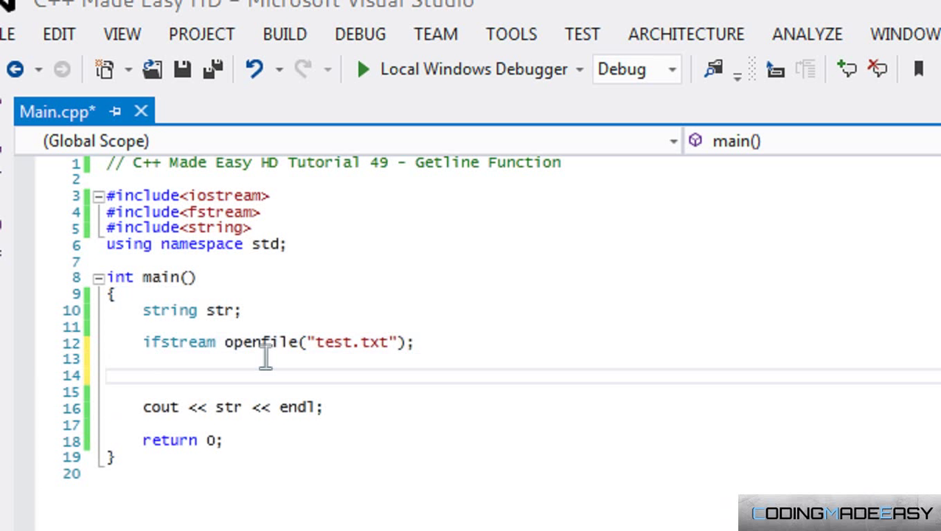
Add an if(openfile.is_open()) check and begin a getline call inside it.
{"action": "type", "text": "if"}
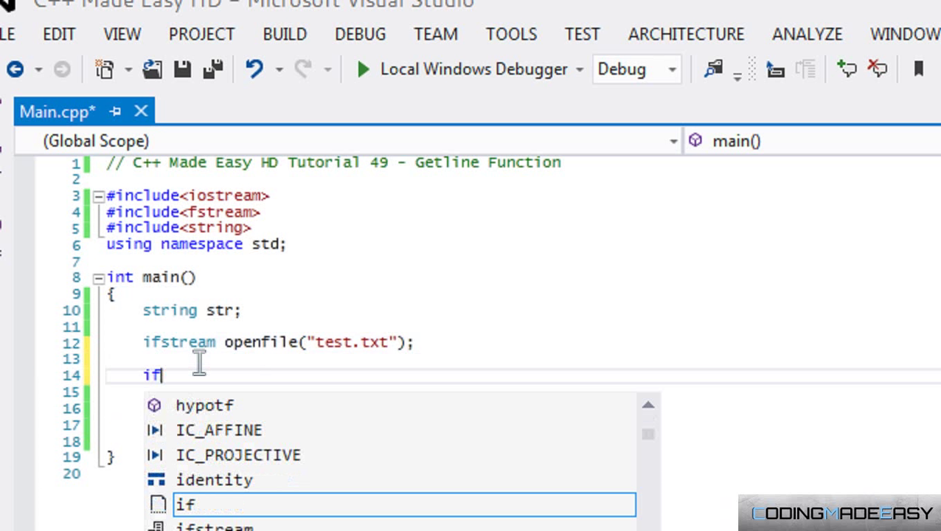
{"action": "type", "text": "("}
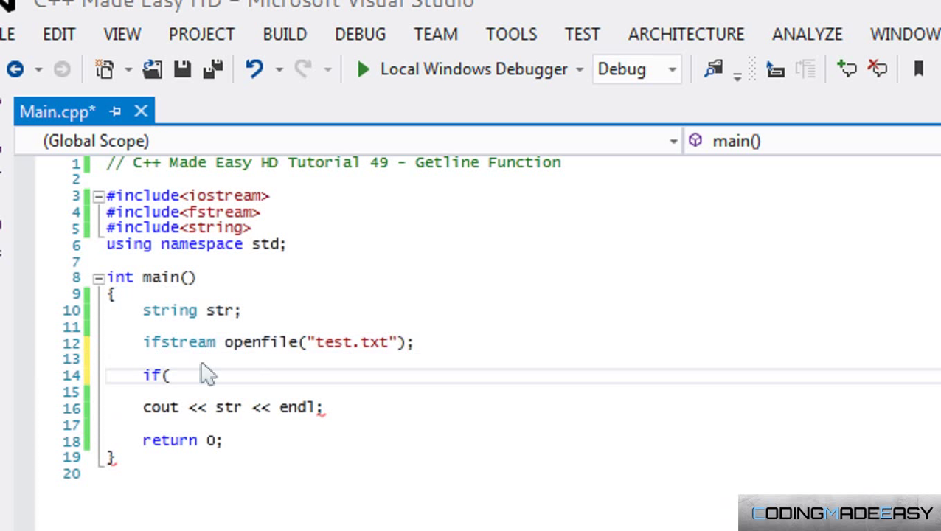
{"action": "left_click", "coordinate": [168, 374]}
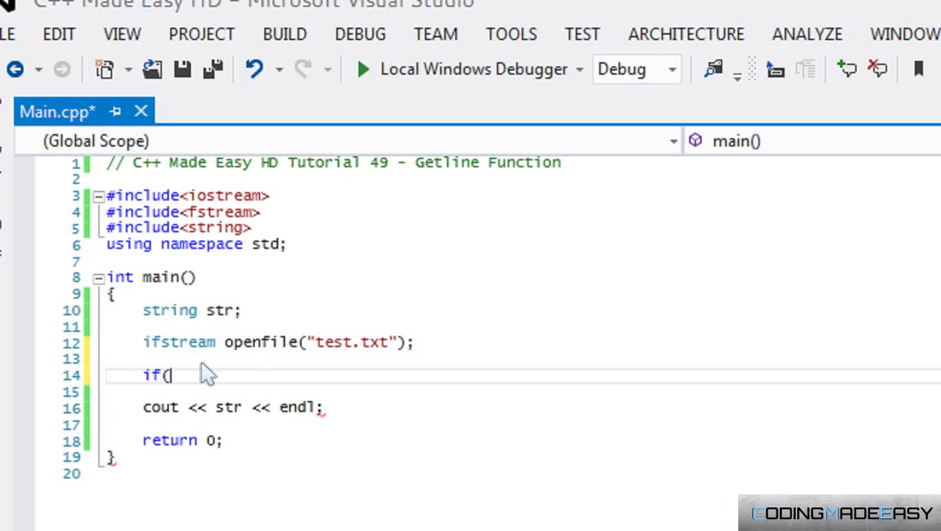
{"action": "type", "text": "openfile.is_open())"}
{"action": "type", "text": "{"}
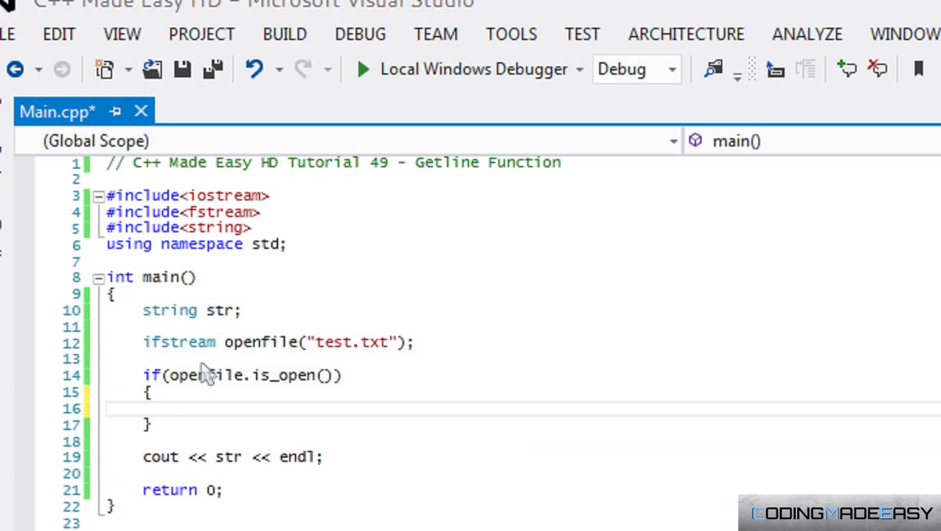
{"action": "type", "text": "get"}
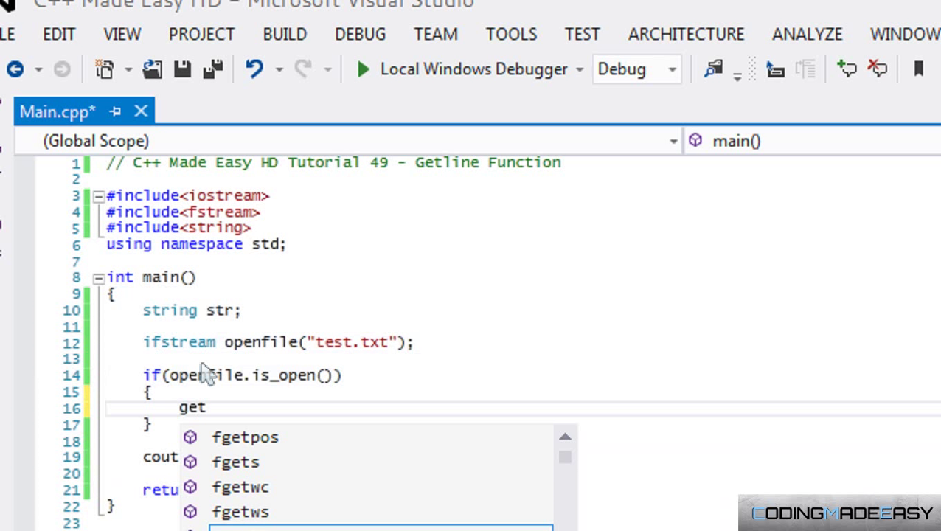
{"action": "type", "text": "line("}
{"action": "type", "text": "This is"}
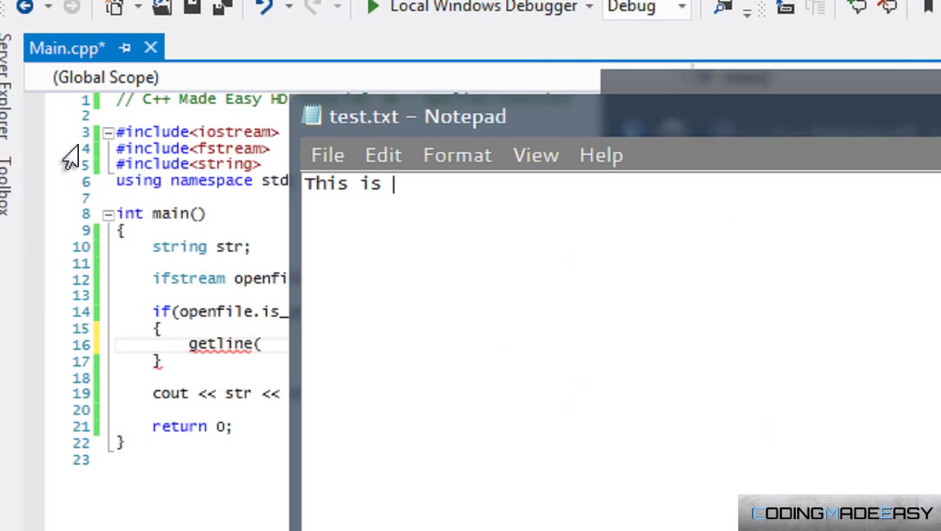
Show test.txt in Notepad containing the line This is CodingMadeEasy.
{"action": "type", "text": "Codig"}
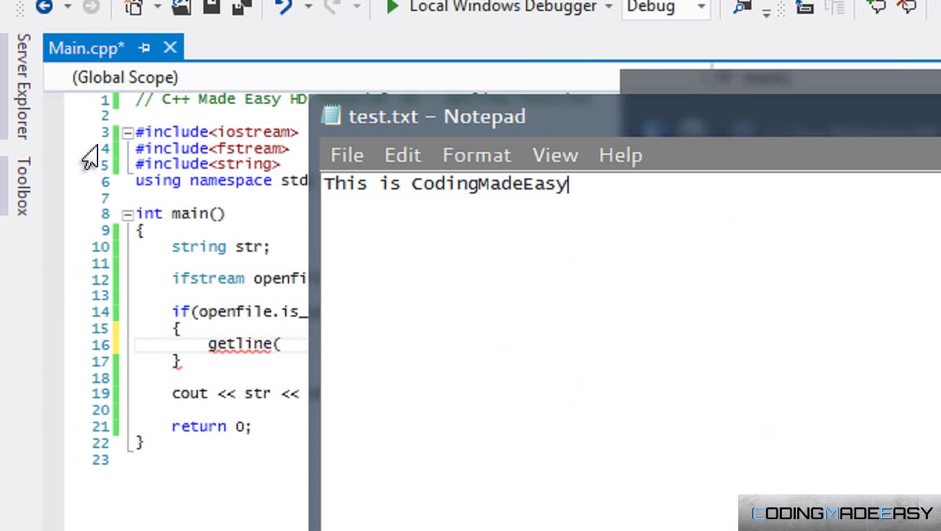
{"action": "mouse_move", "coordinate": [369, 189]}
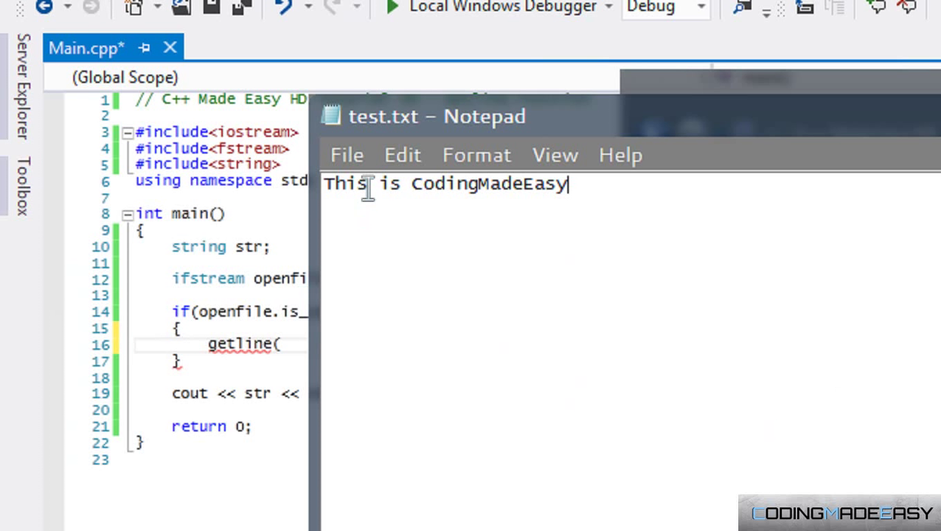
{"action": "double_click", "coordinate": [386, 183]}
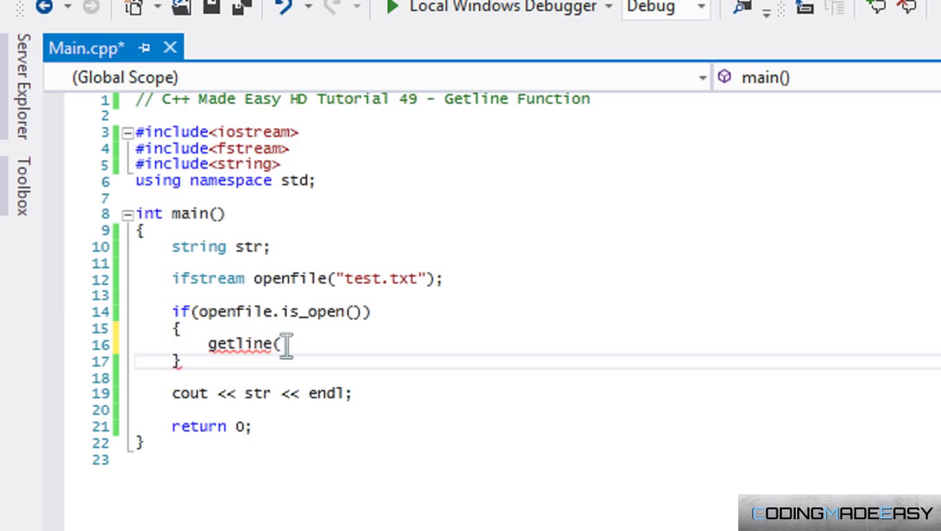
Complete the call as getline(openfile, str); and run to print the file's line.
{"action": "double_click", "coordinate": [257, 343]}
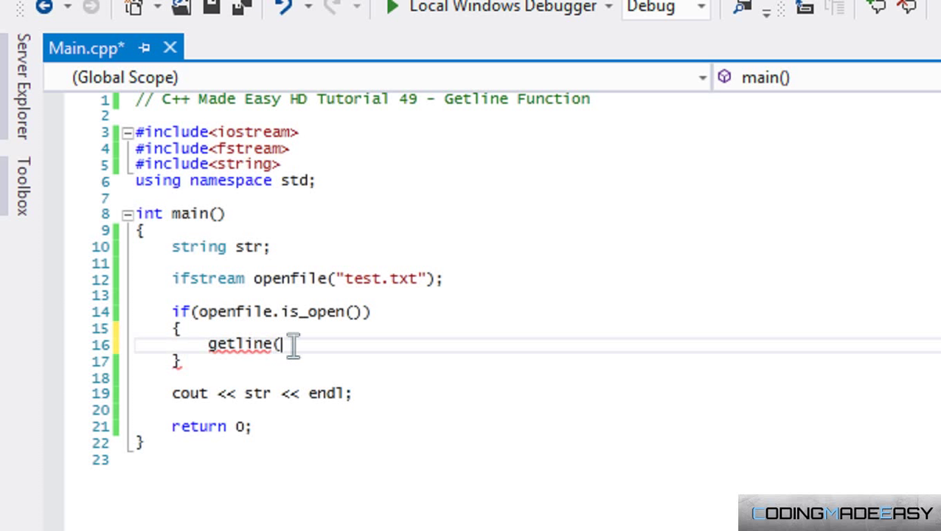
{"action": "key", "text": "Backspace"}
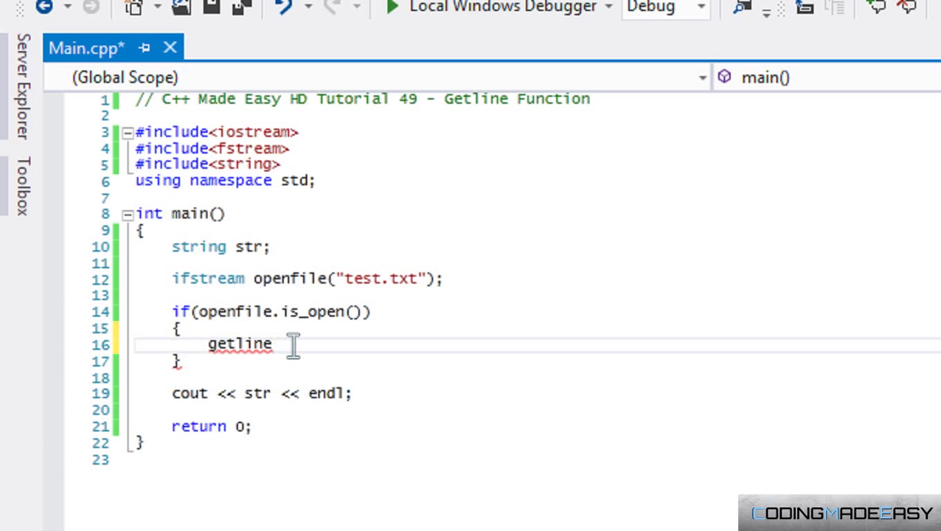
{"action": "type", "text": "(o"}
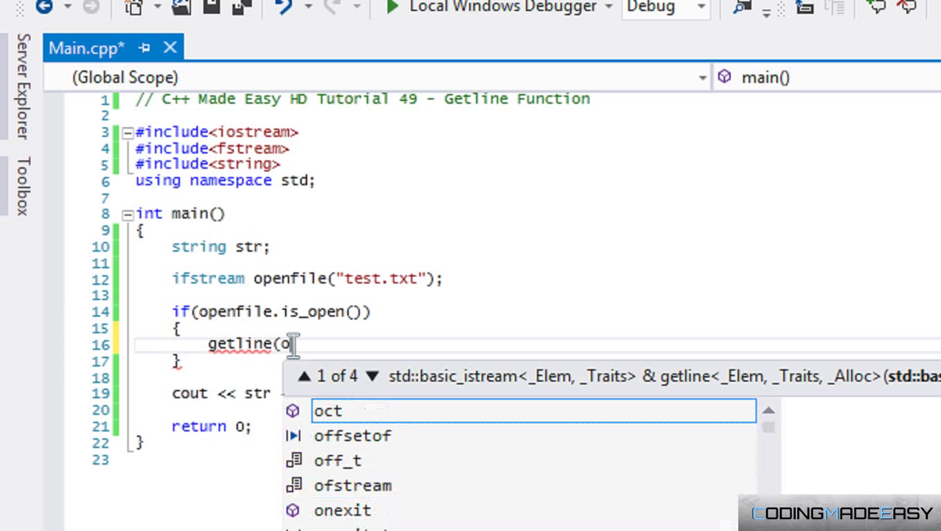
{"action": "type", "text": "penfile, str);"}
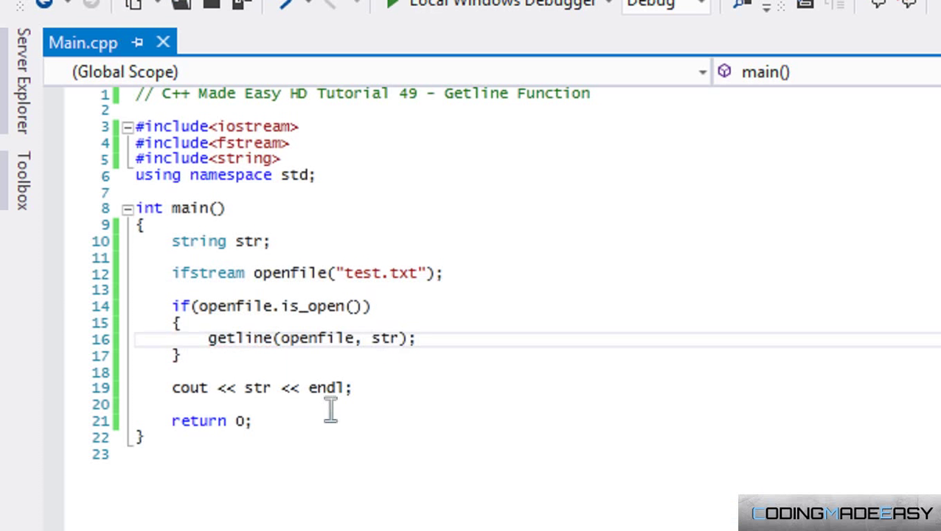
{"action": "left_click", "coordinate": [354, 381]}
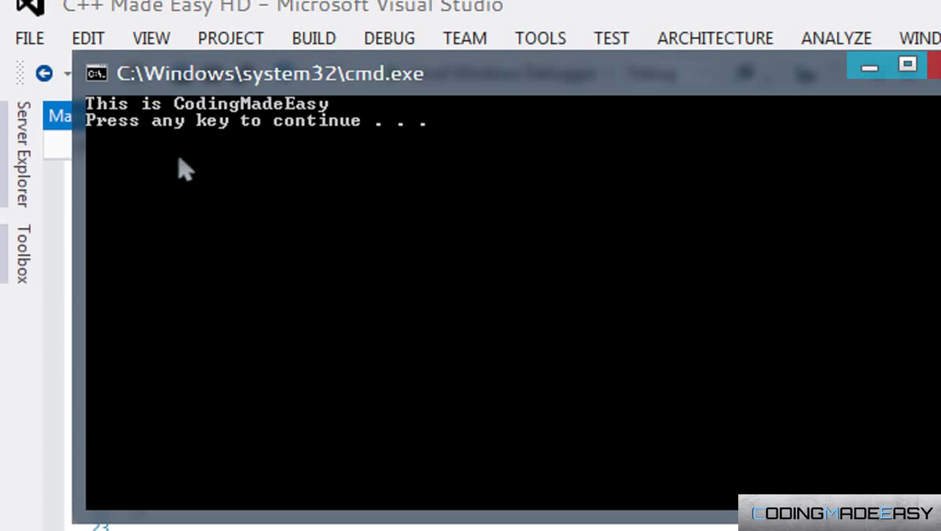
{"action": "mouse_move", "coordinate": [186, 183]}
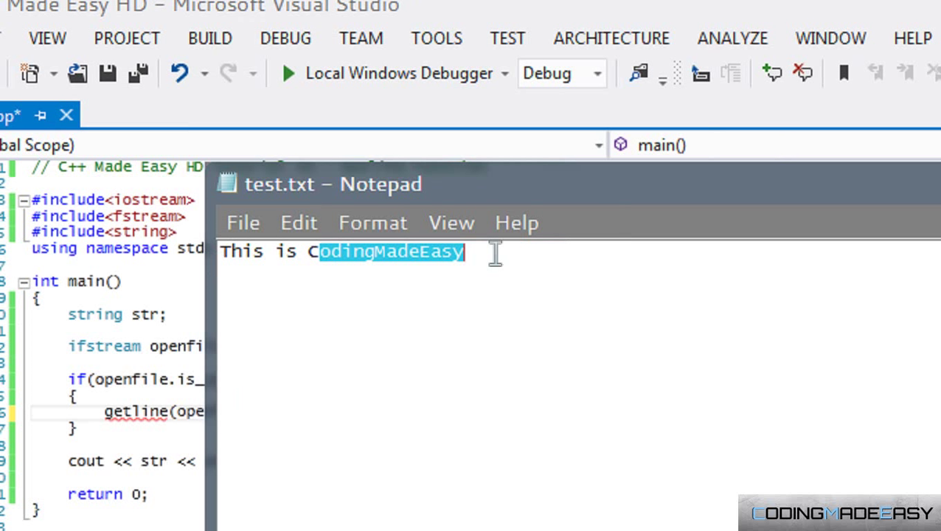
Replace the text after This in test.txt with gibberish containing a comma partway through.
{"action": "key", "text": "Delete"}
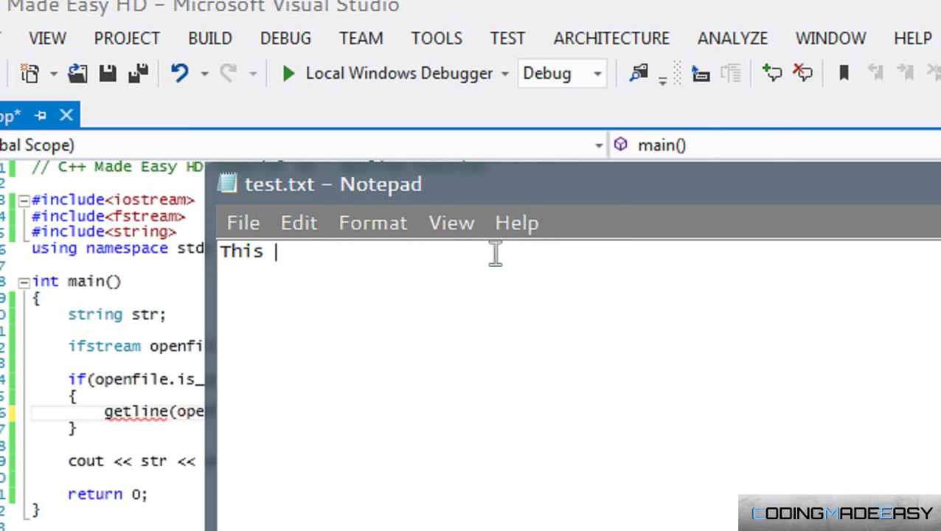
{"action": "type", "text": "llkjskd"}
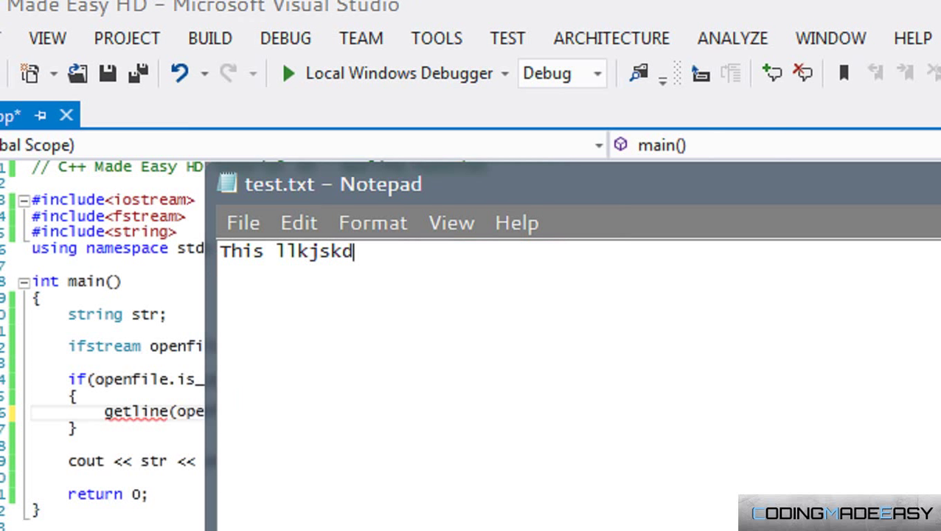
{"action": "type", "text": "kasdlkasjdlk"}
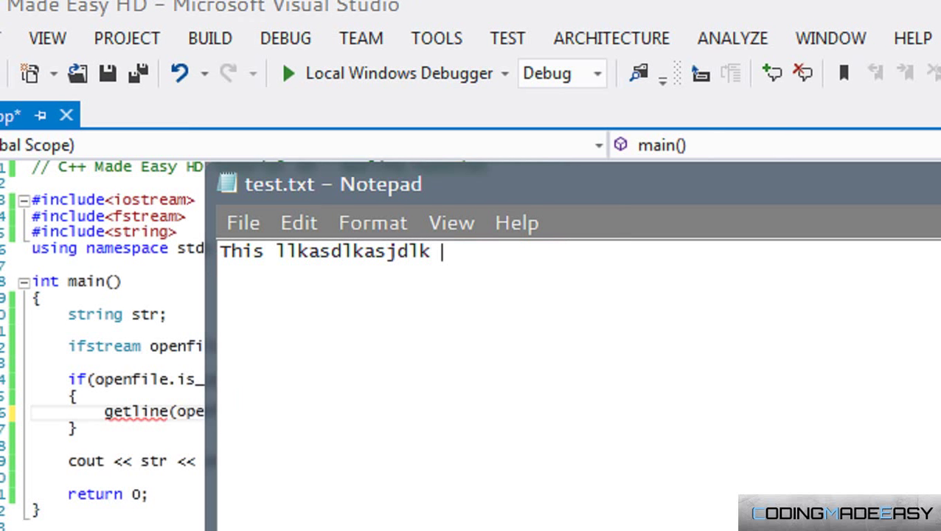
{"action": "type", "text": ", lkjaskdalkmdklma"}
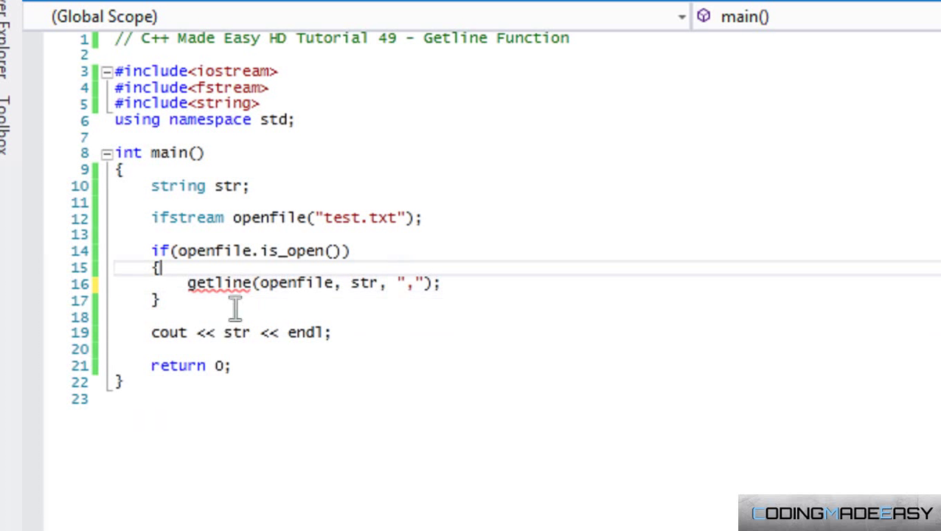
{"action": "mouse_move", "coordinate": [221, 283]}
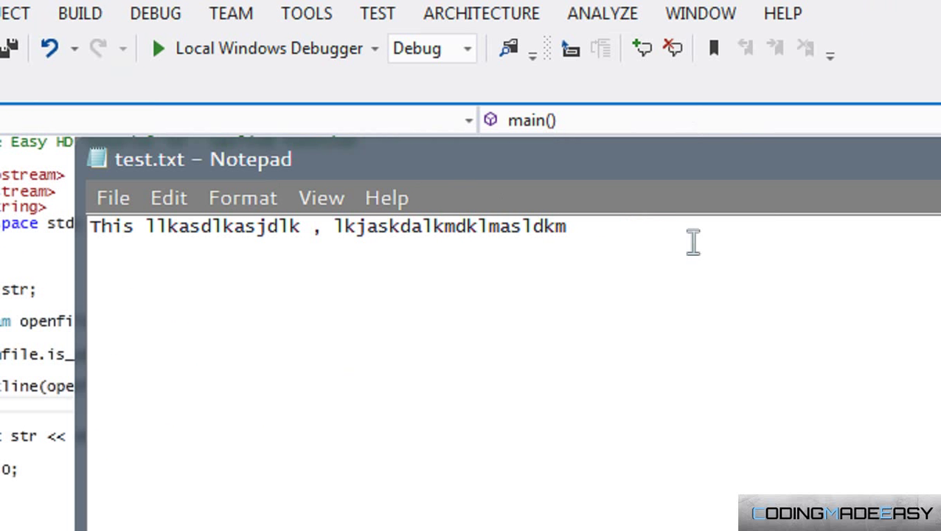
Place the cursor at the end of test.txt's comma-separated text in Notepad.
{"action": "left_click", "coordinate": [112, 198]}
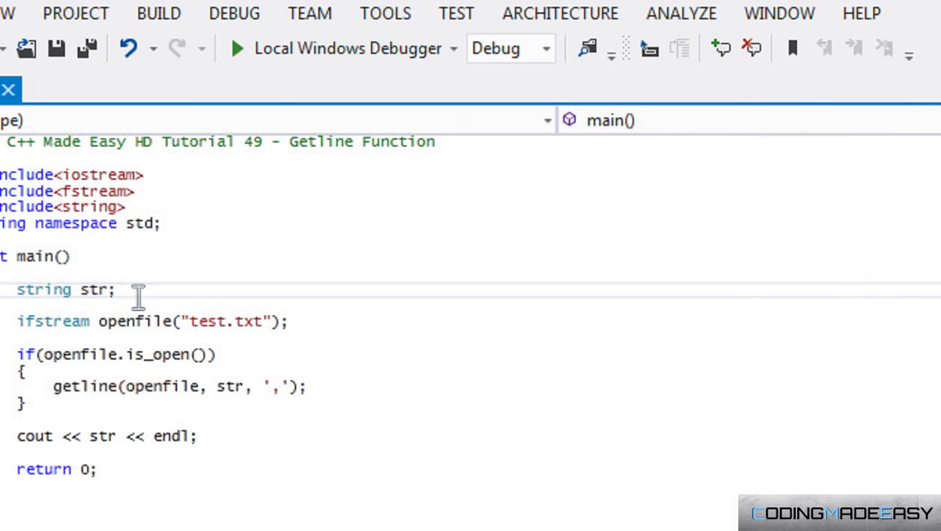
{"action": "left_click", "coordinate": [236, 47]}
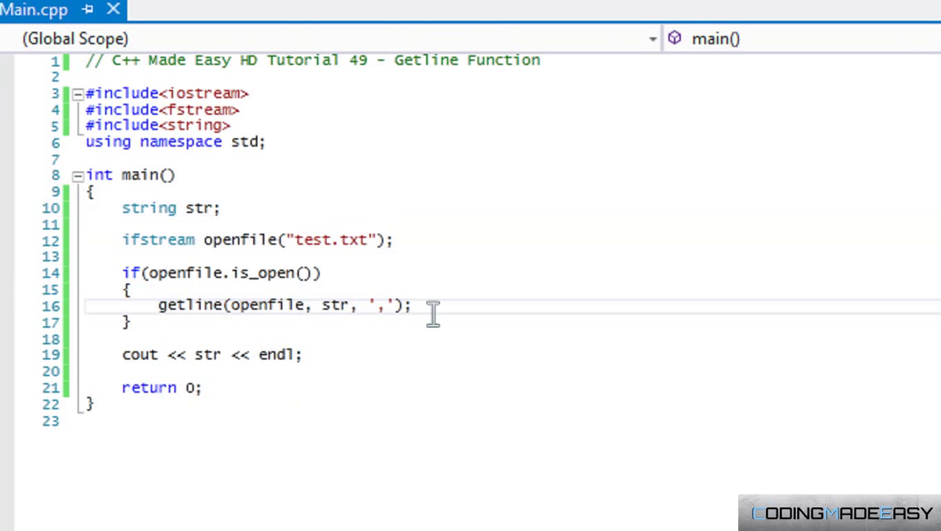
{"action": "mouse_move", "coordinate": [420, 309]}
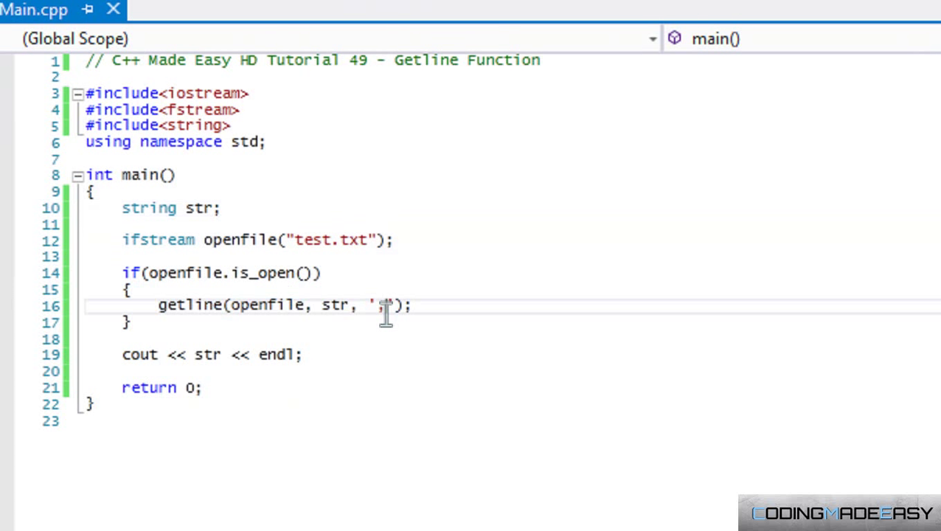
{"action": "type", "text": ","}
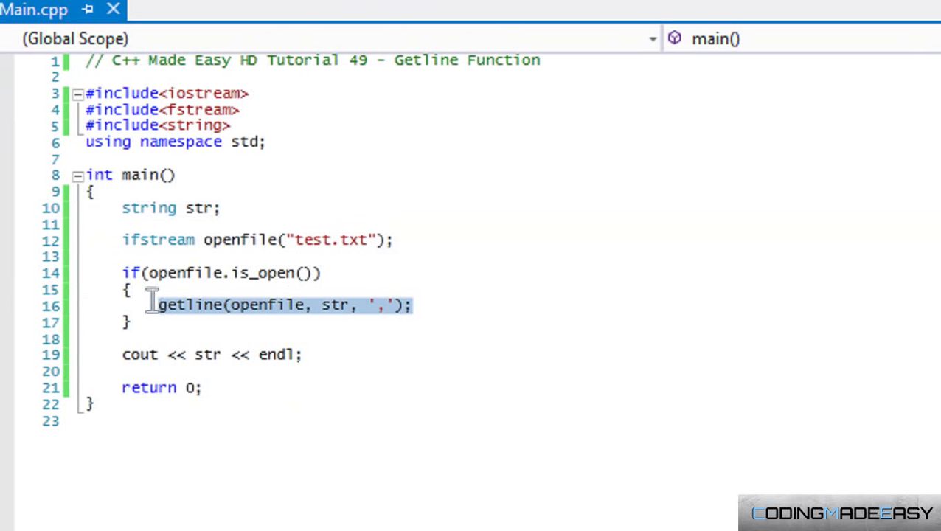
{"action": "mouse_move", "coordinate": [341, 354]}
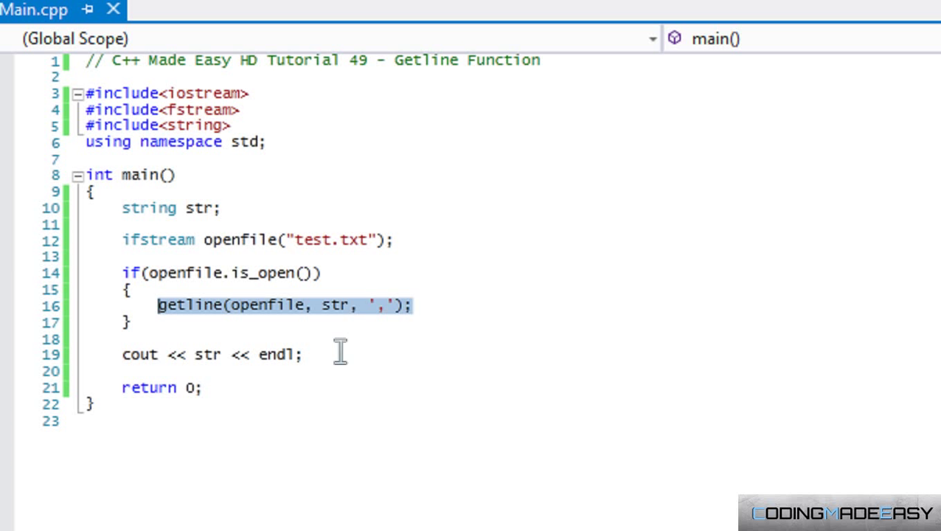
{"action": "mouse_move", "coordinate": [339, 352]}
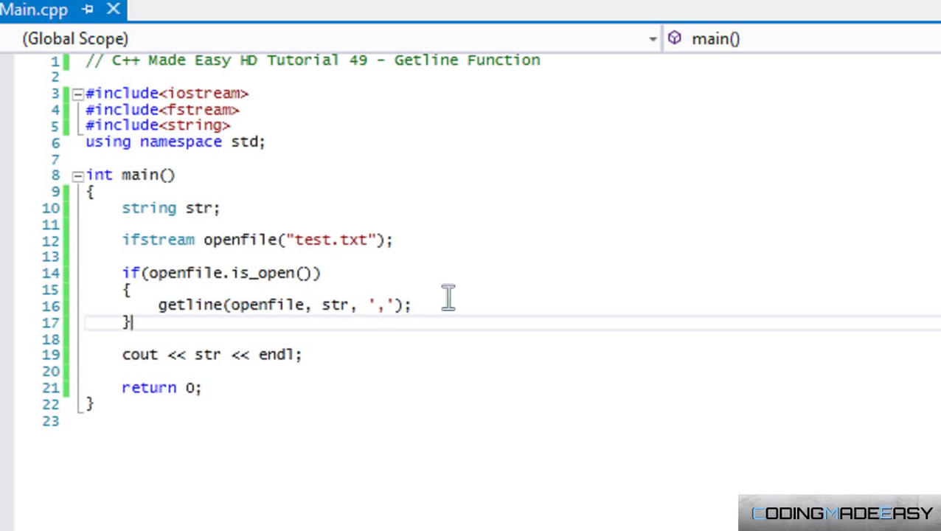
{"action": "left_click", "coordinate": [413, 304]}
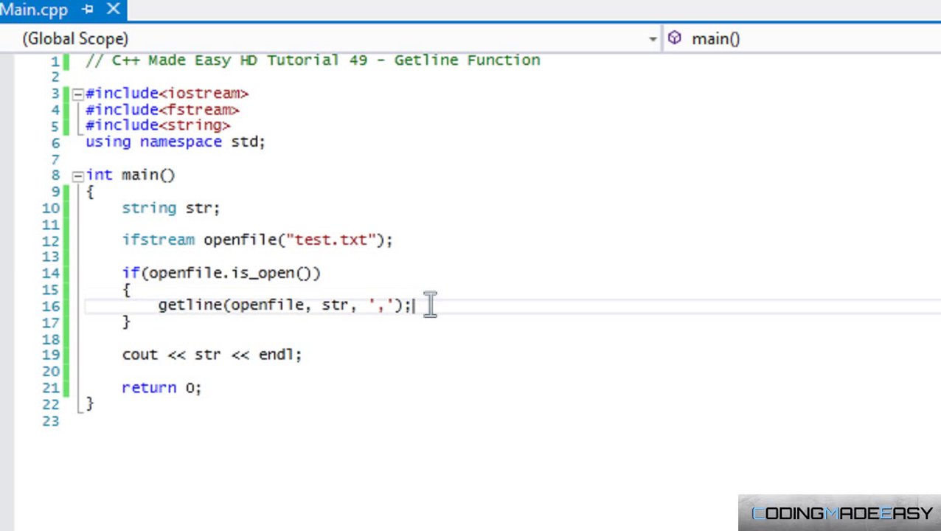
{"action": "left_click_drag", "start_coordinate": [416, 305], "coordinate": [157, 305]}
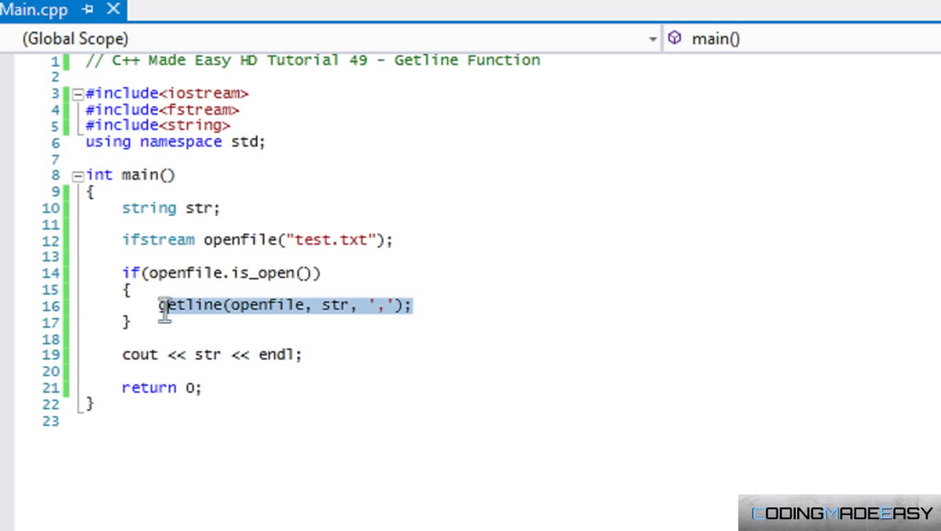